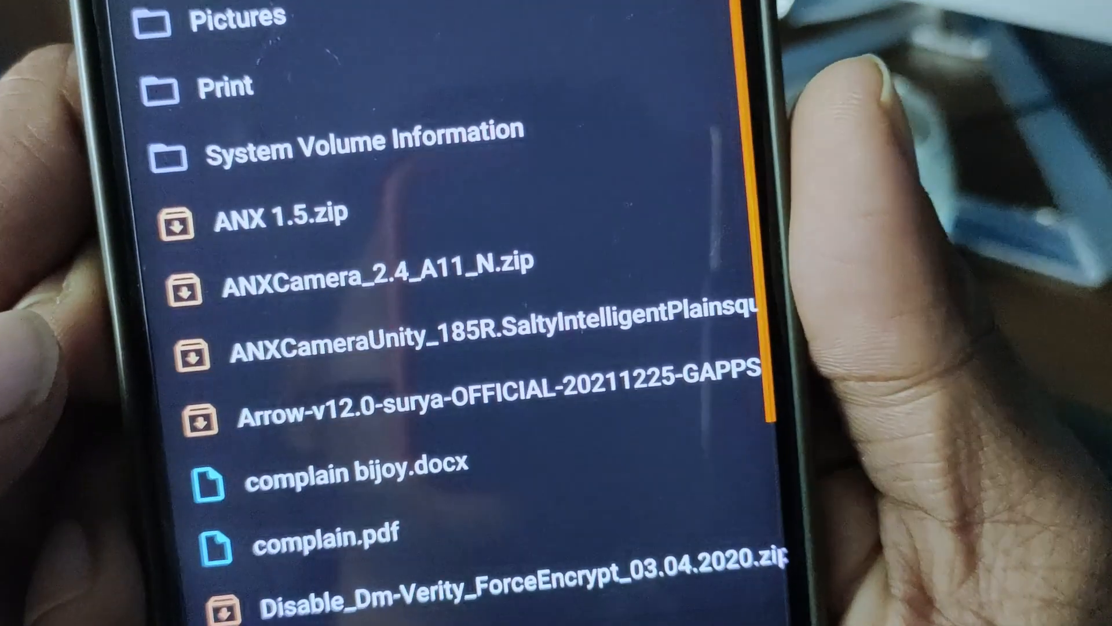
pyautogui.scroll(3)
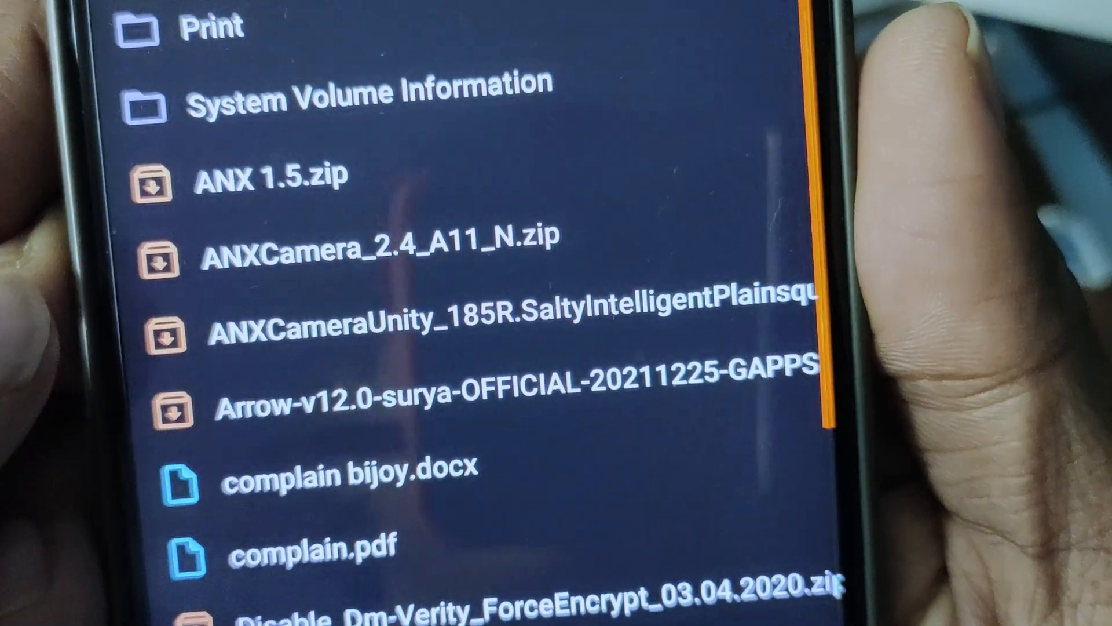